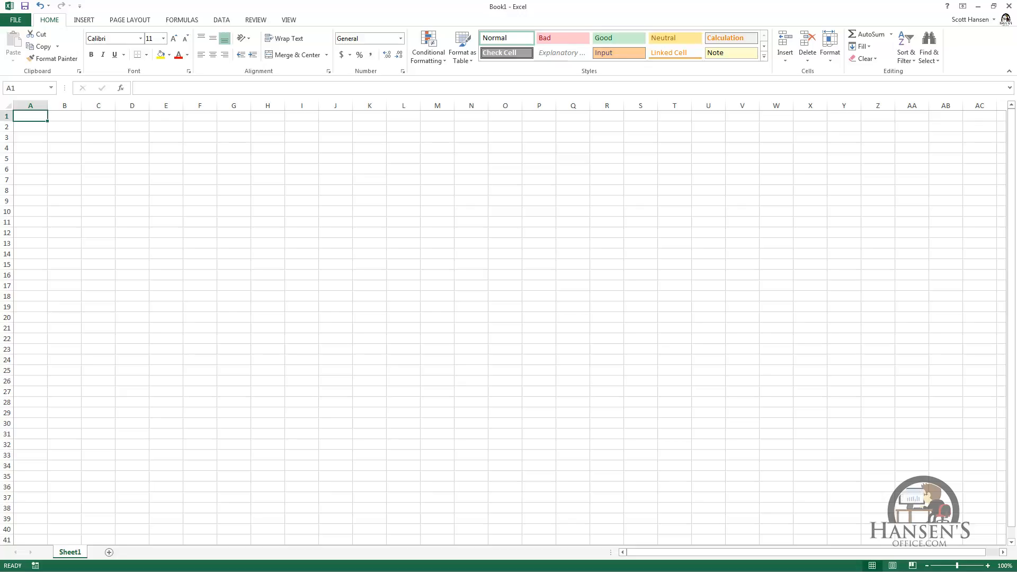
# - Reach the Formulas commands via Alt KeyTips, browse the Text functions, open Insert Function and cancel it
pyautogui.press('alt')
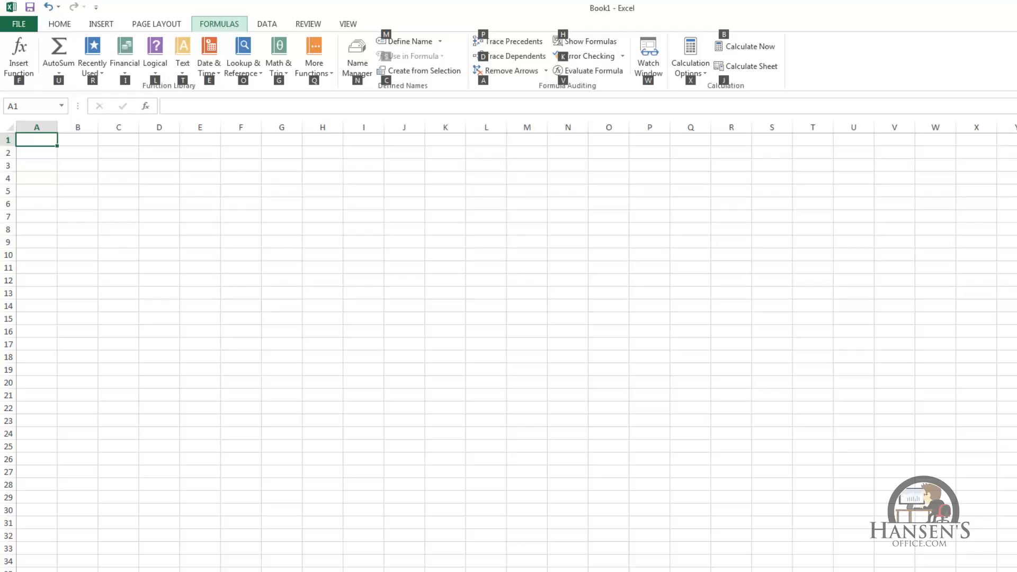
pyautogui.click(182, 53)
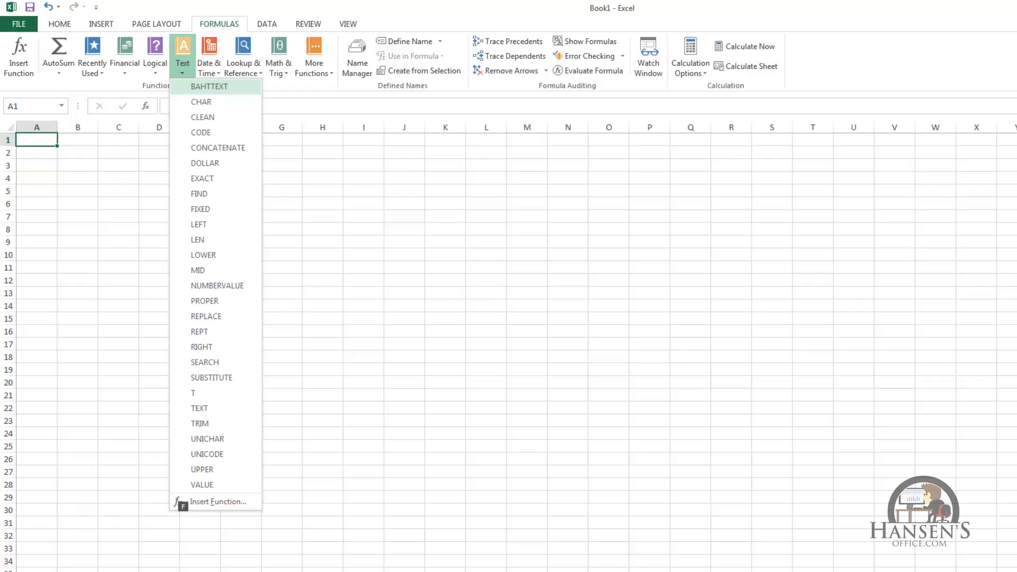
pyautogui.moveTo(200, 208)
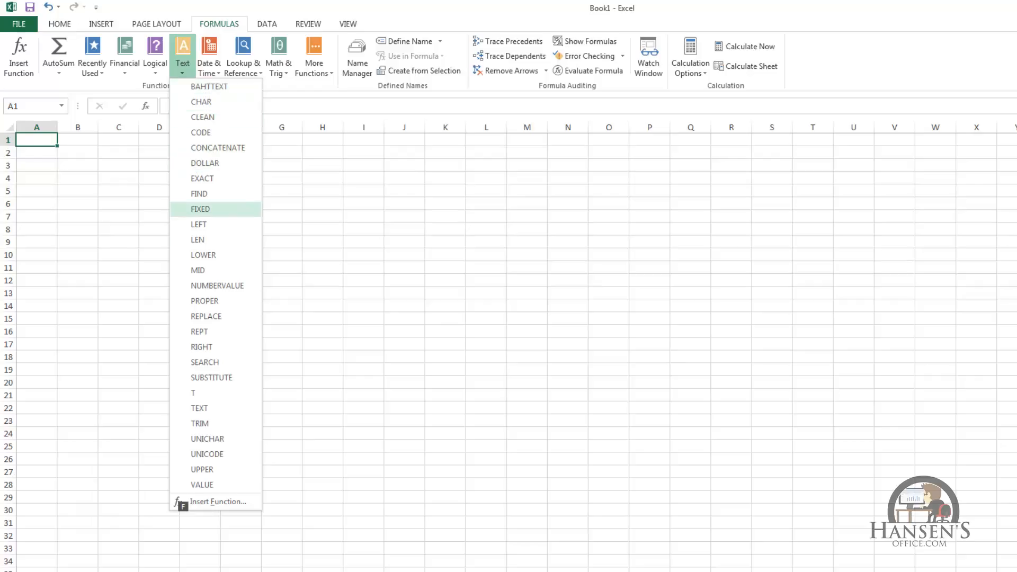
pyautogui.moveTo(205, 315)
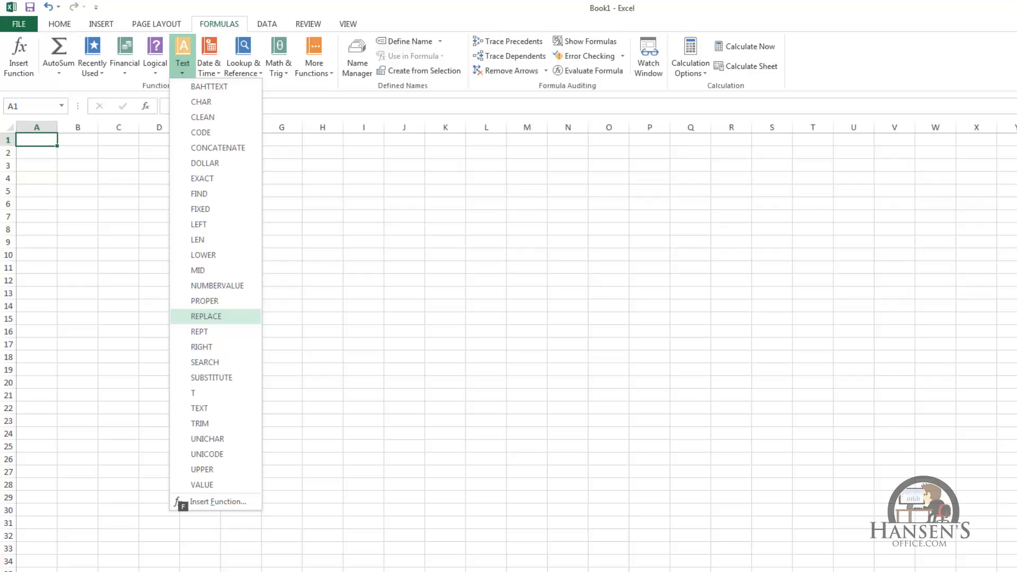
pyautogui.press('f')
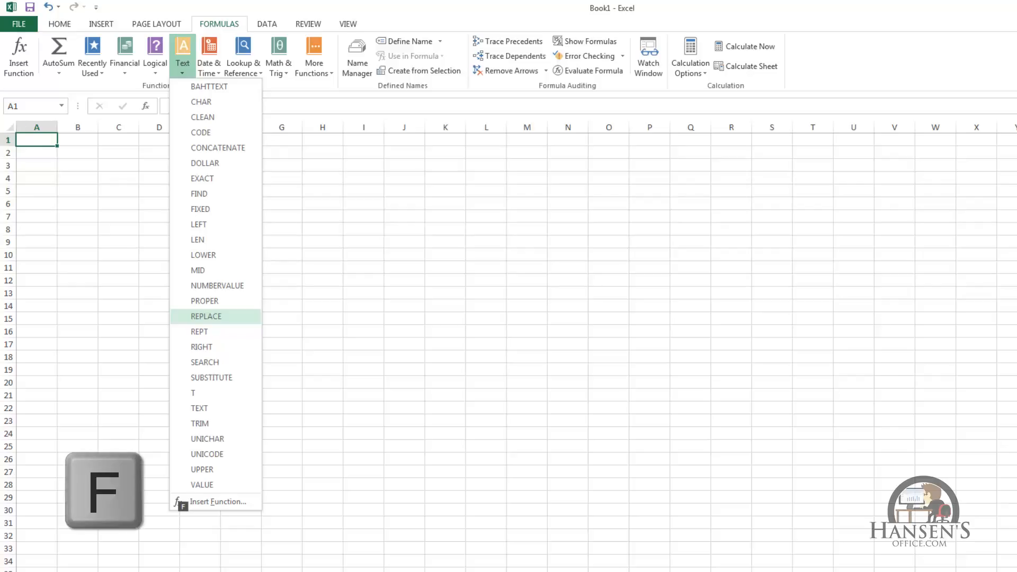
pyautogui.click(219, 501)
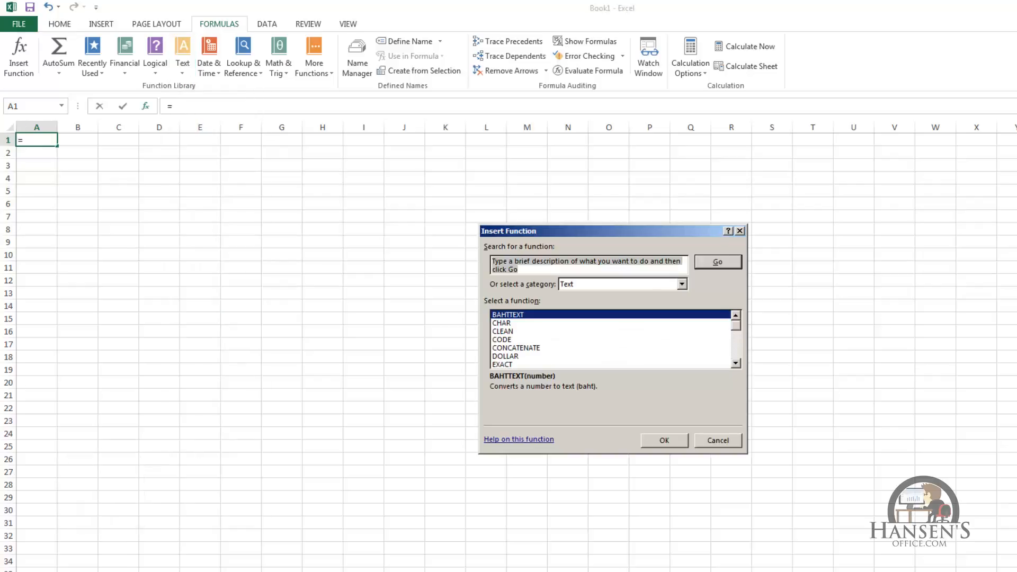
pyautogui.click(718, 439)
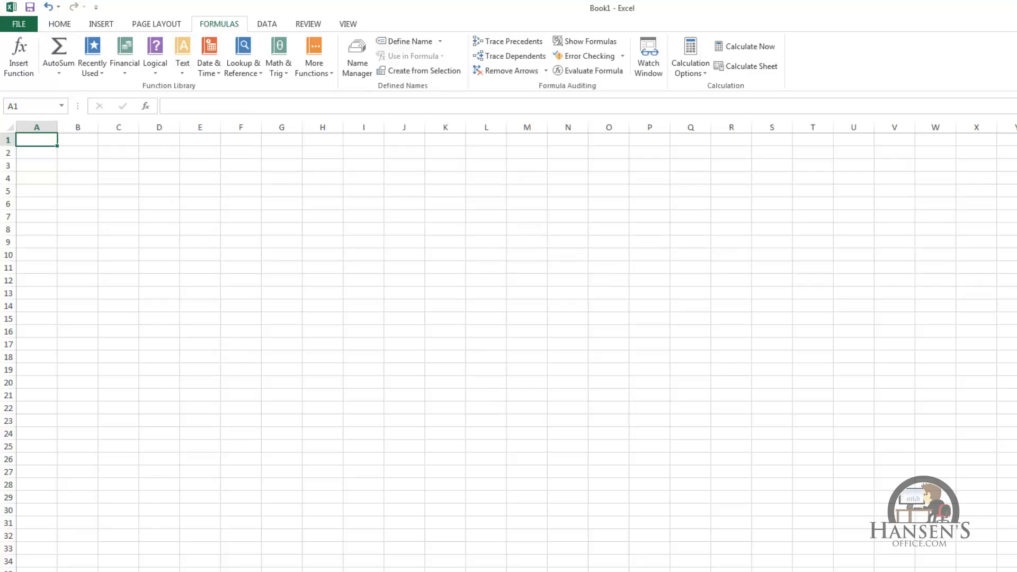
# - Return to the Home commands, close the Clipboard pane and show the Alt KeyTips again
pyautogui.press('Alt')
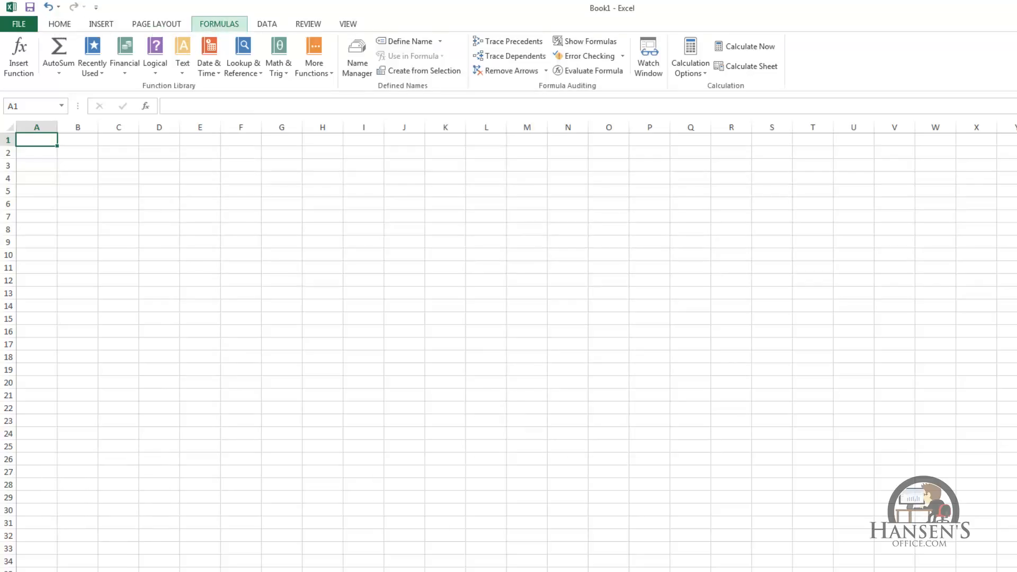
pyautogui.click(59, 23)
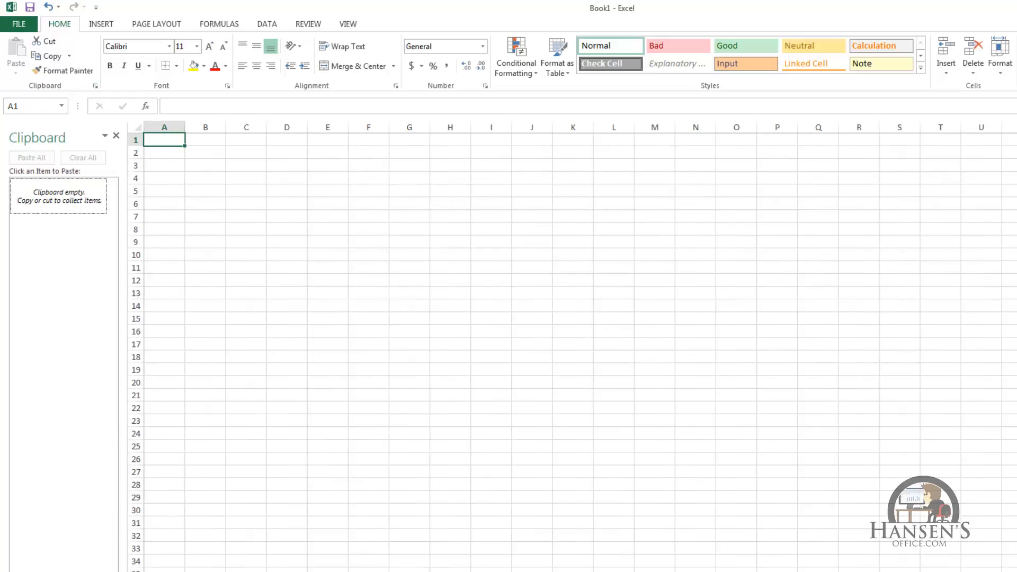
pyautogui.click(117, 136)
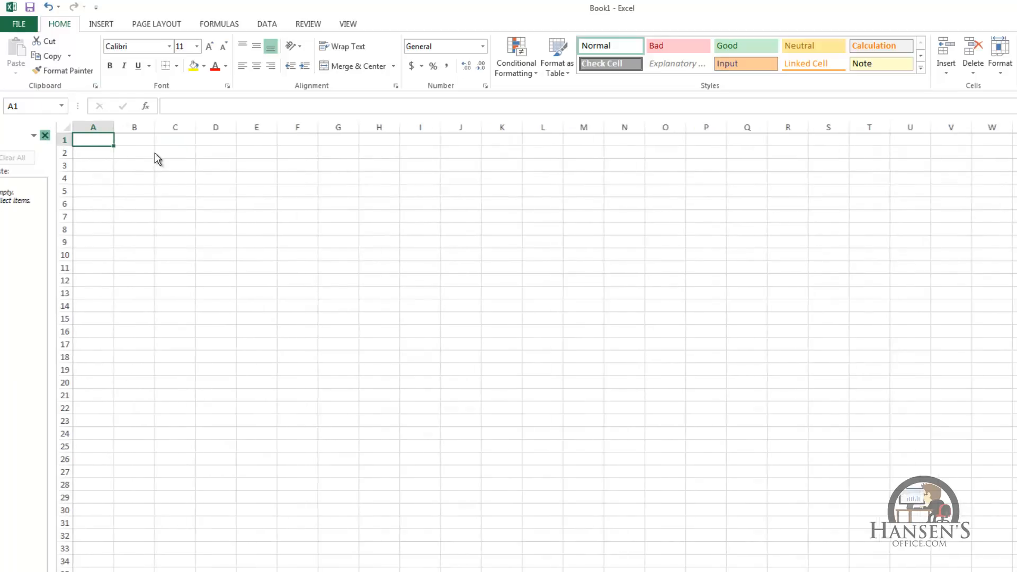
pyautogui.press('Alt')
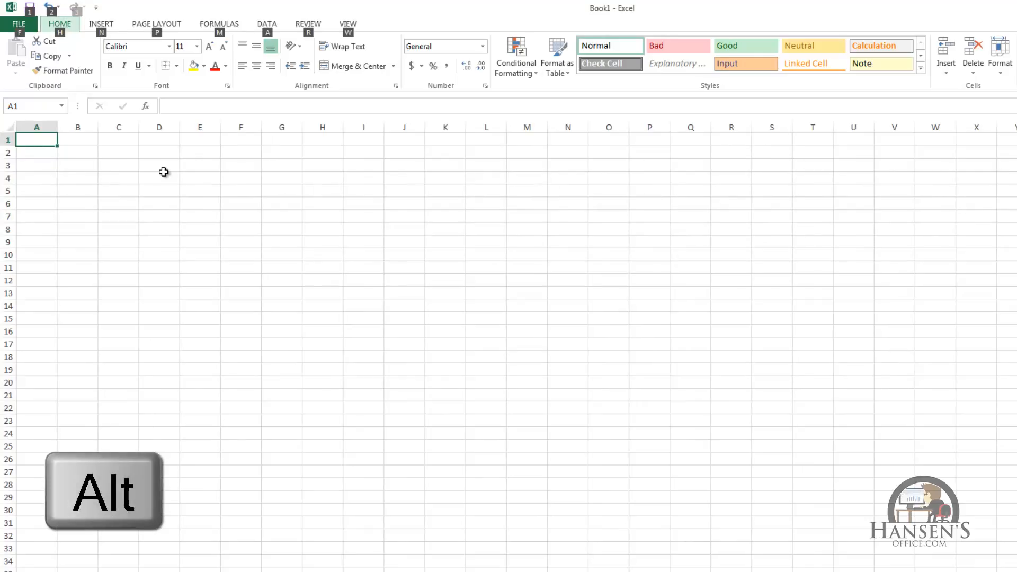
pyautogui.press('Alt')
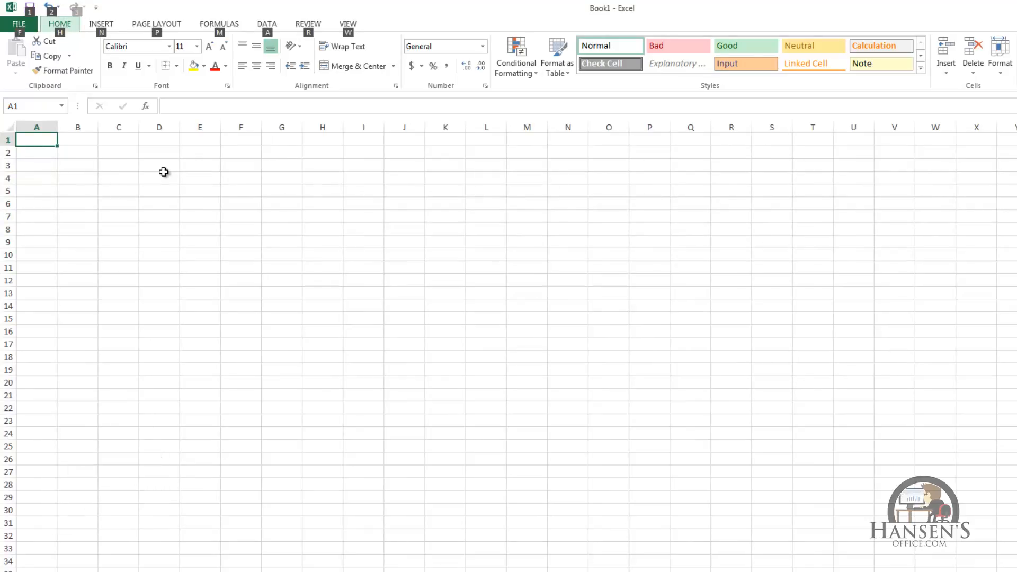
pyautogui.click(156, 23)
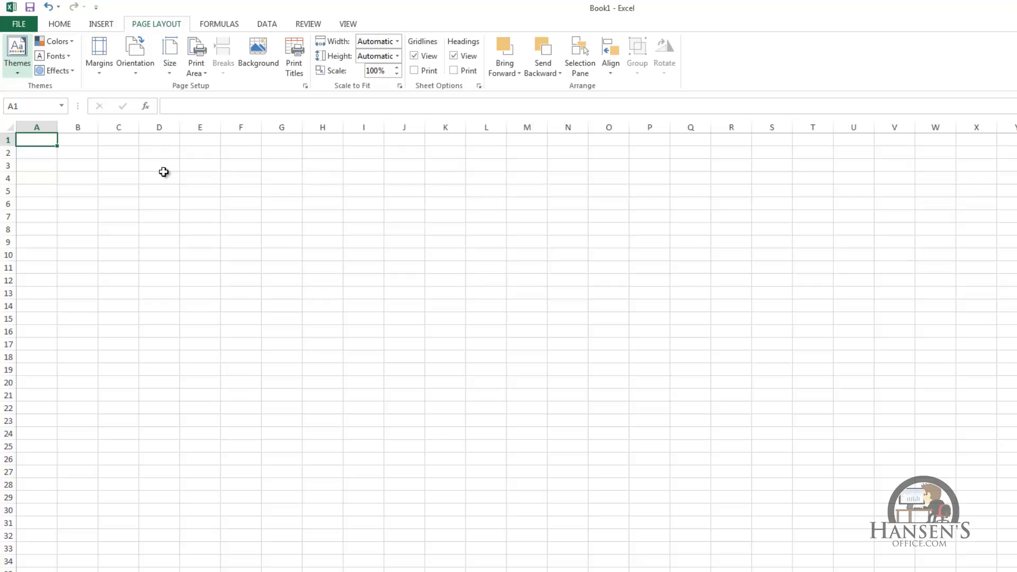
pyautogui.click(17, 48)
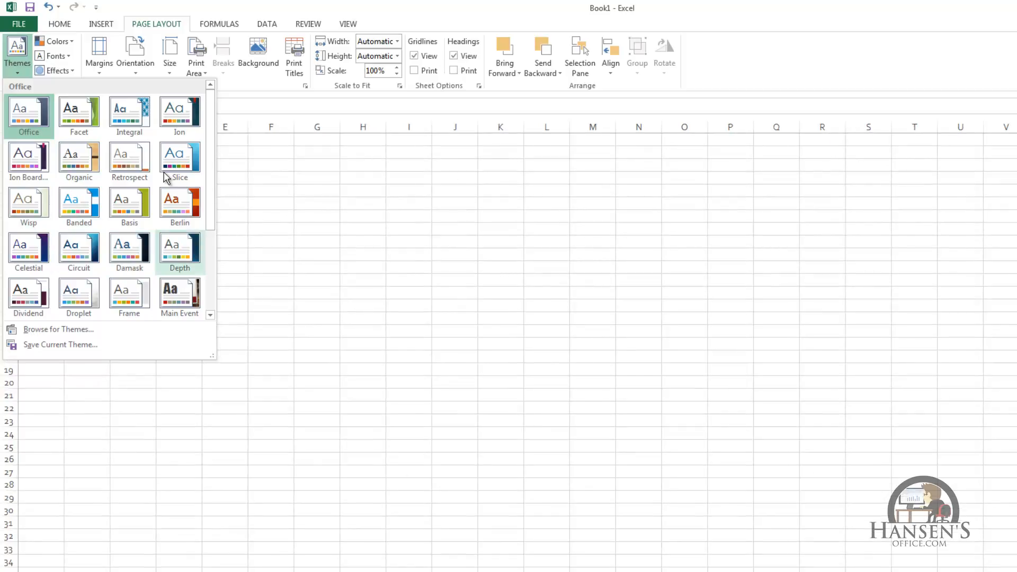
pyautogui.press('Escape')
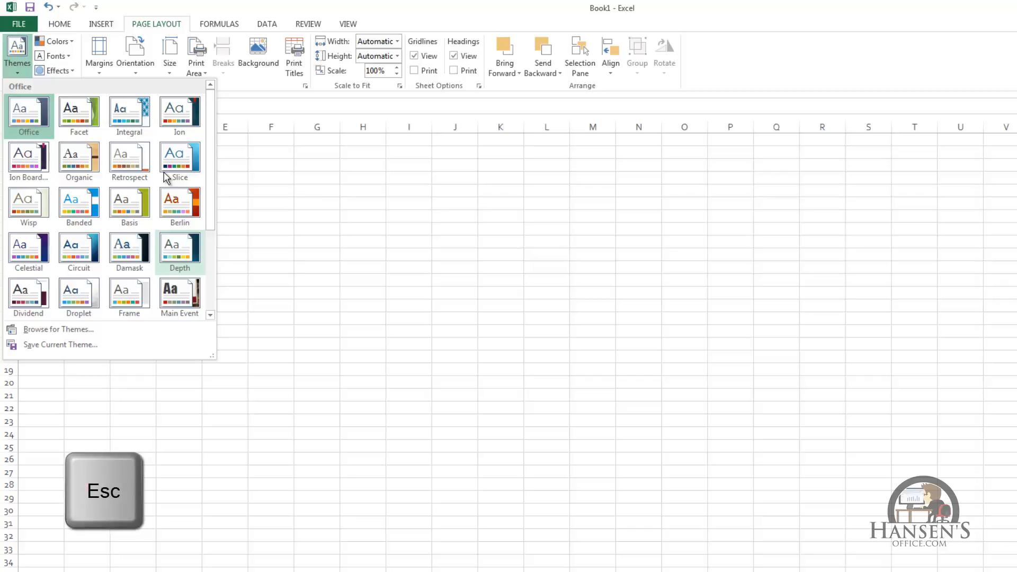
pyautogui.press('Escape')
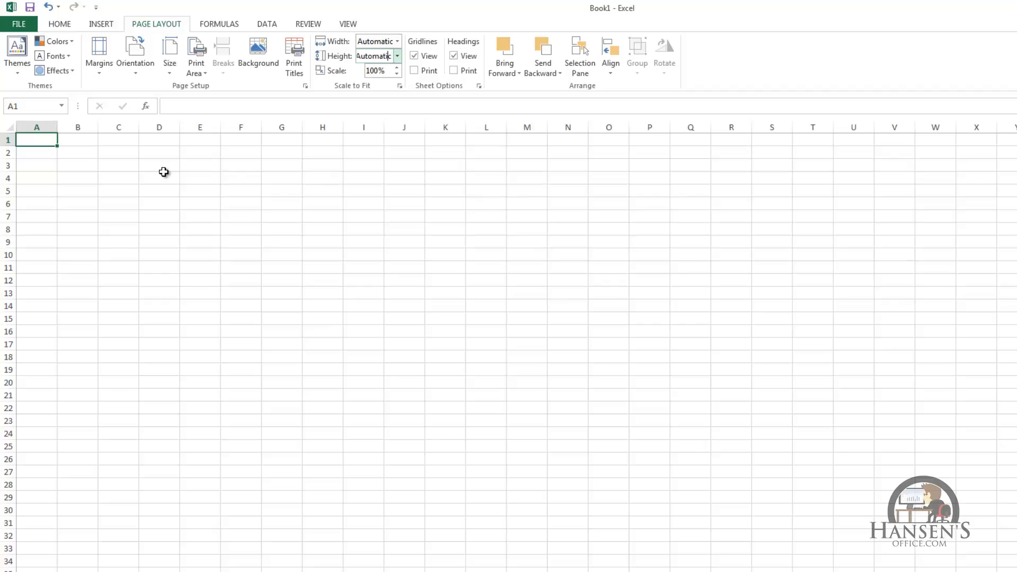
pyautogui.press('Tab')
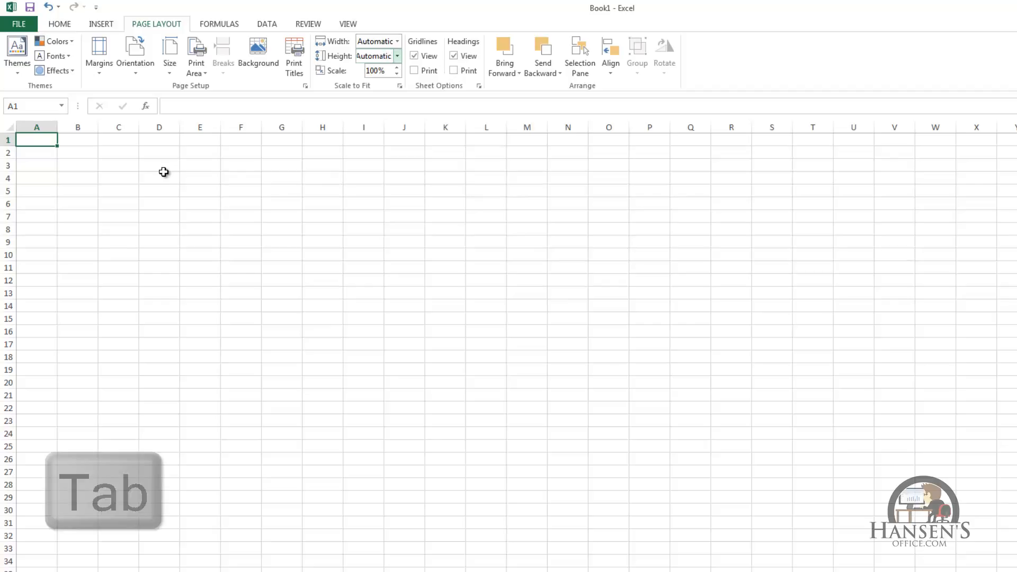
pyautogui.press('Tab')
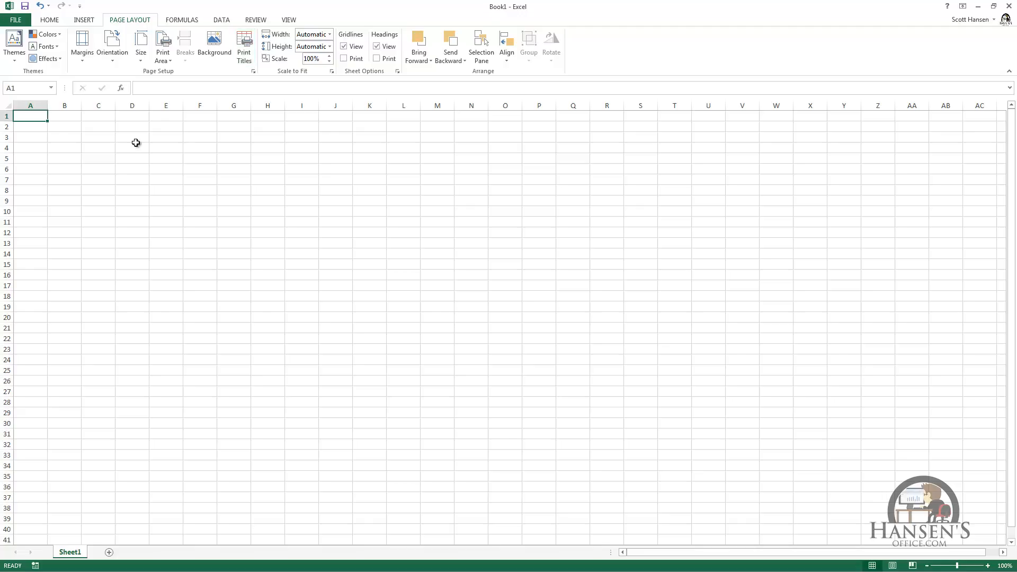
pyautogui.click(49, 19)
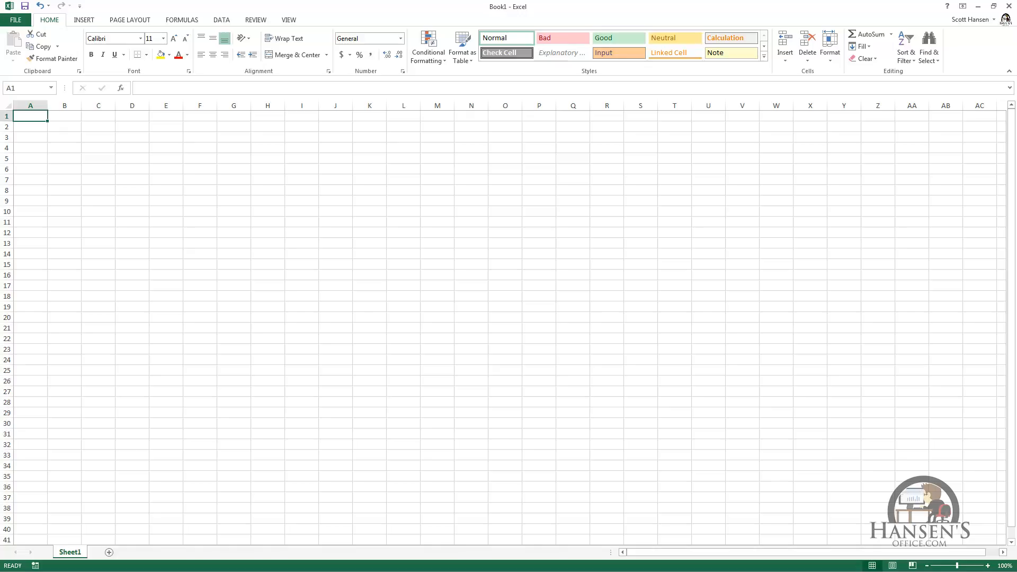
# - Toggle the ribbon collapsed and expanded with Ctrl+F1, peeking at the Formulas commands in between
pyautogui.press('Ctrl+F1')
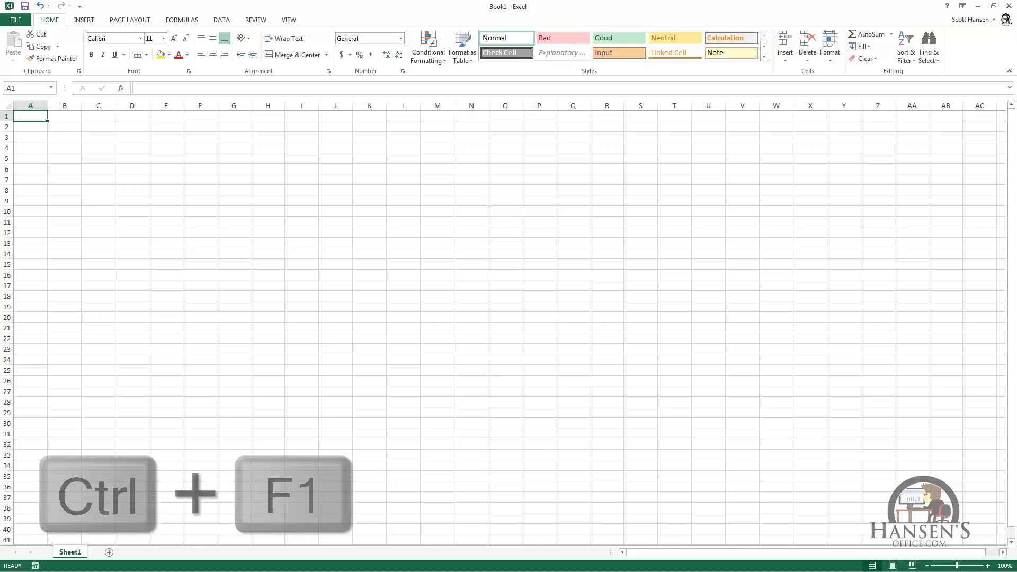
pyautogui.press('Ctrl+F1')
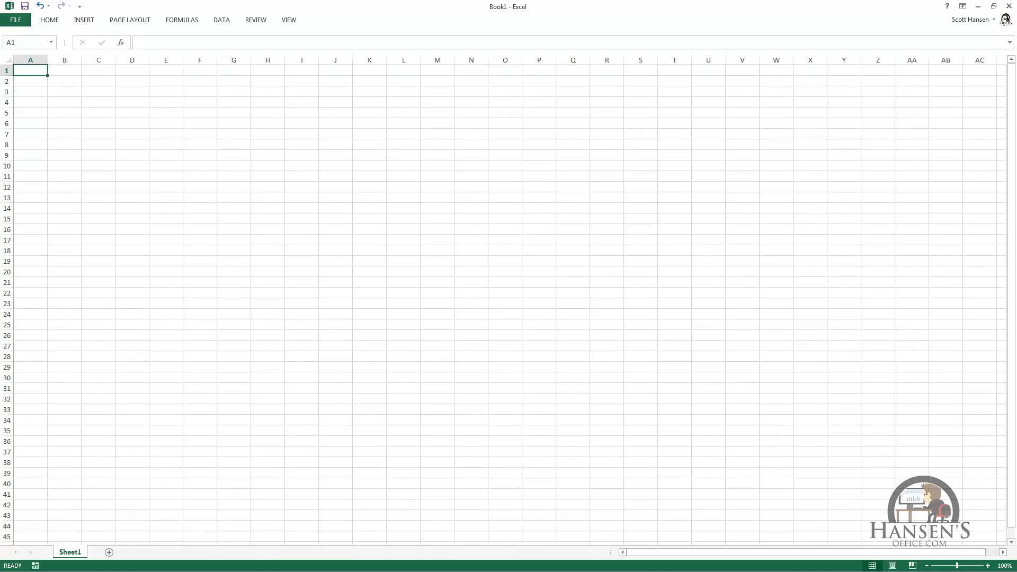
pyautogui.moveTo(139, 29)
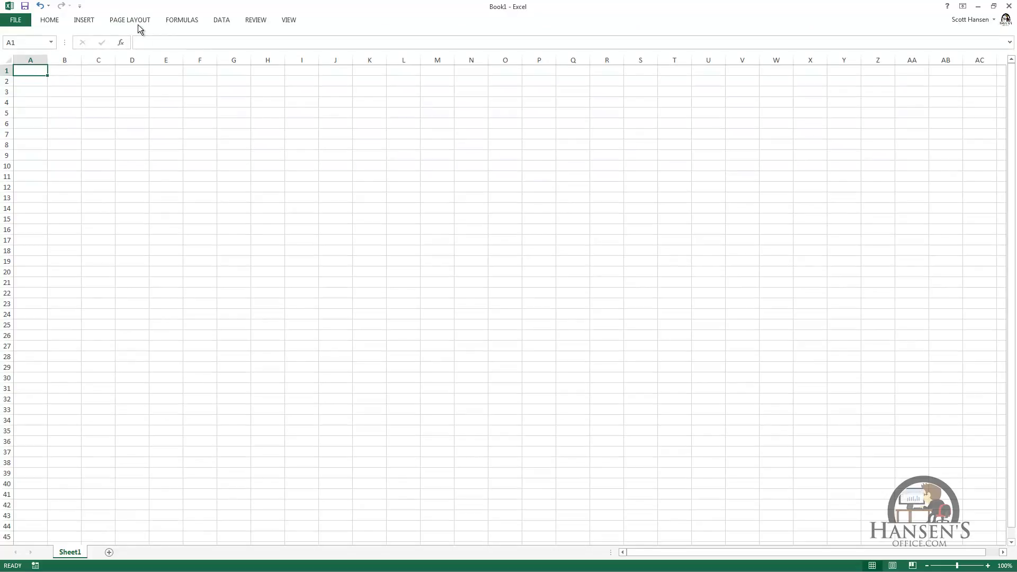
pyautogui.click(181, 19)
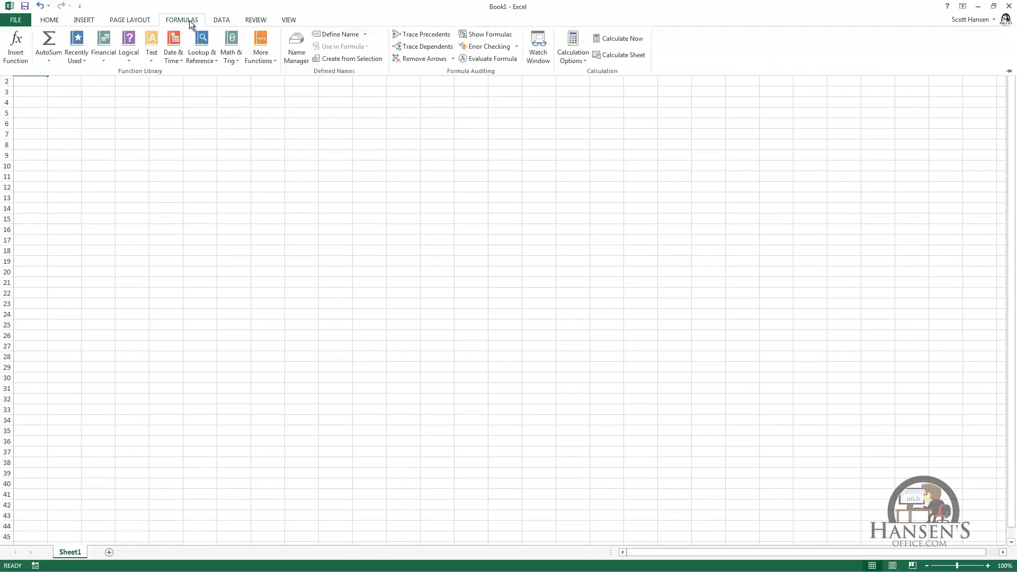
pyautogui.click(221, 19)
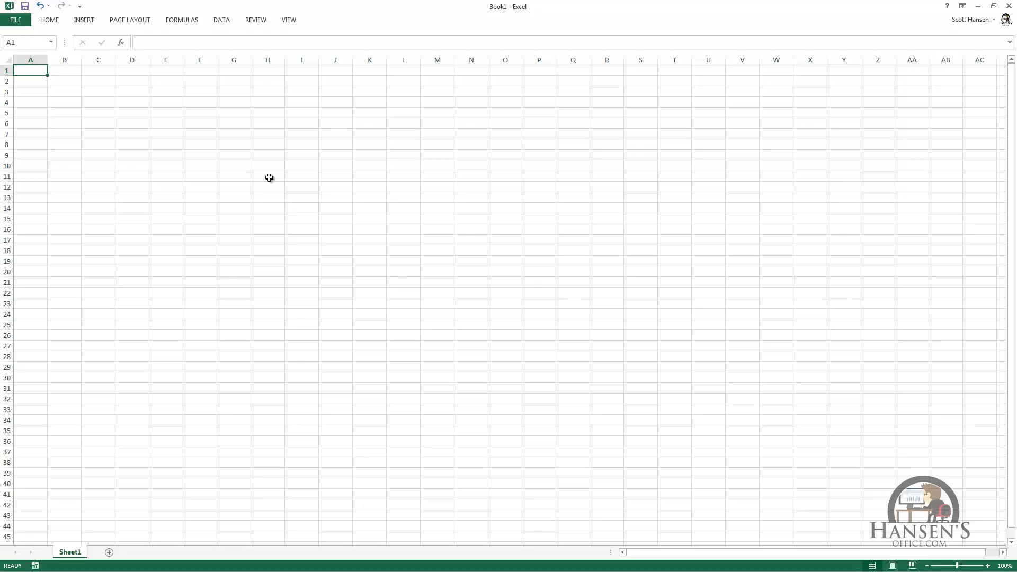
pyautogui.press('Ctrl+F1')
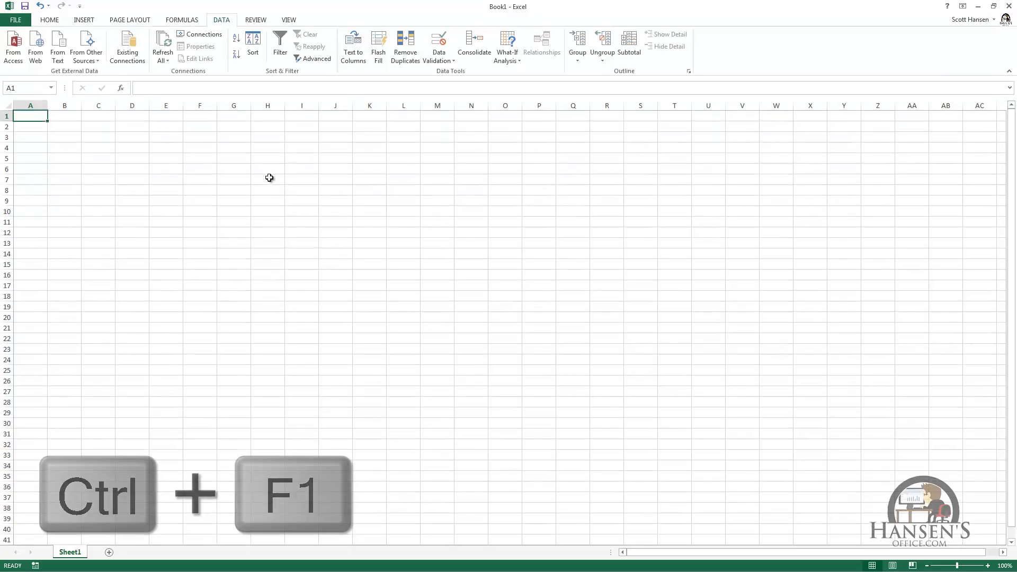
pyautogui.press('Ctrl+F1')
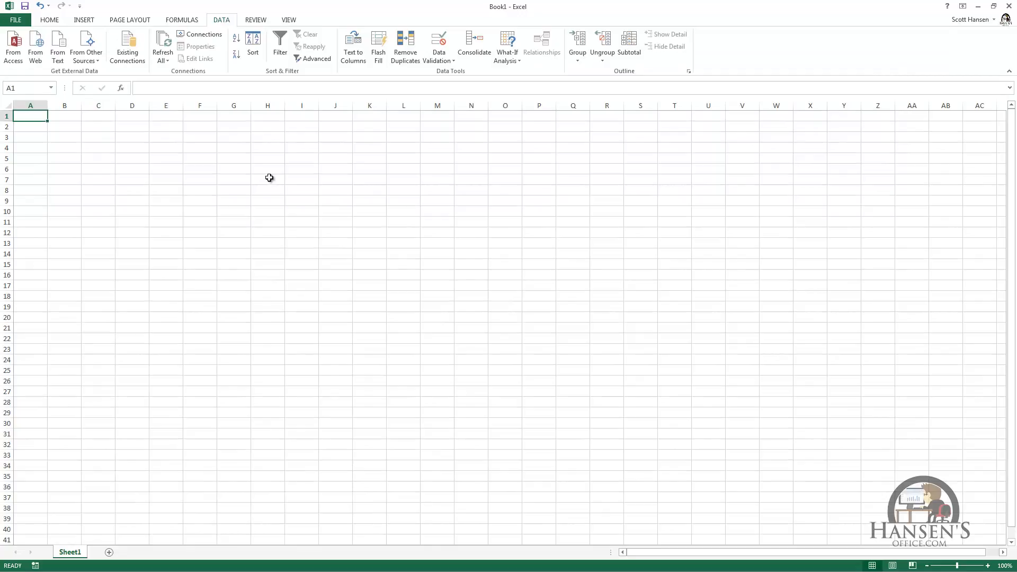
# - Collapse the ribbon to tab headings, peek at Page Layout and Formulas, then pin the Data commands open
pyautogui.click(182, 19)
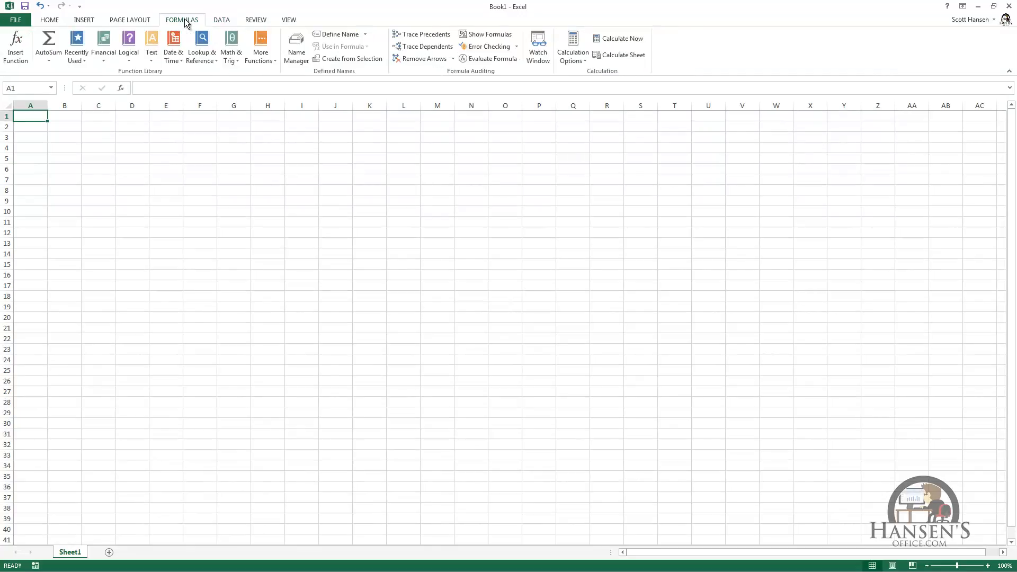
pyautogui.doubleClick(182, 20)
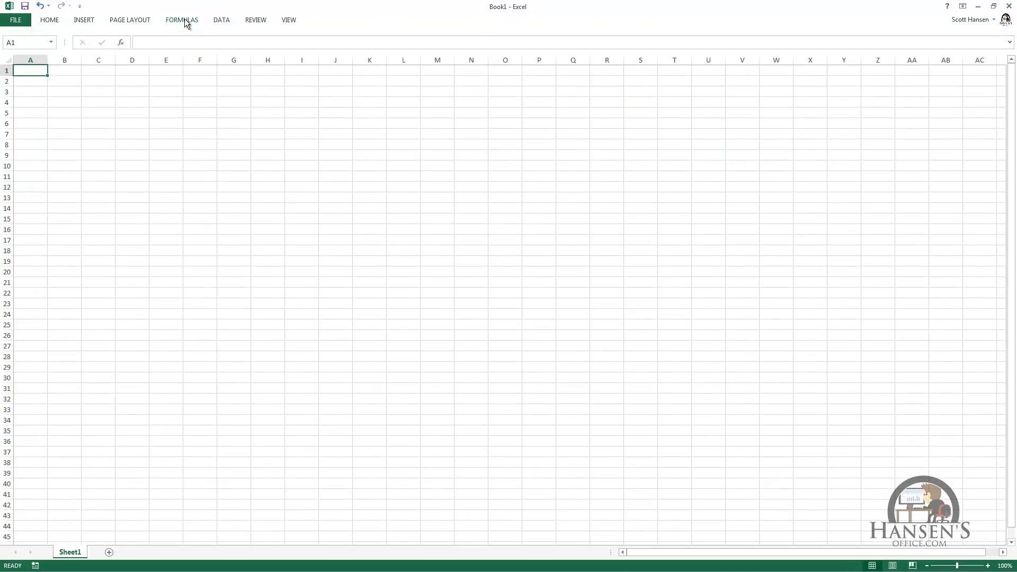
pyautogui.click(130, 19)
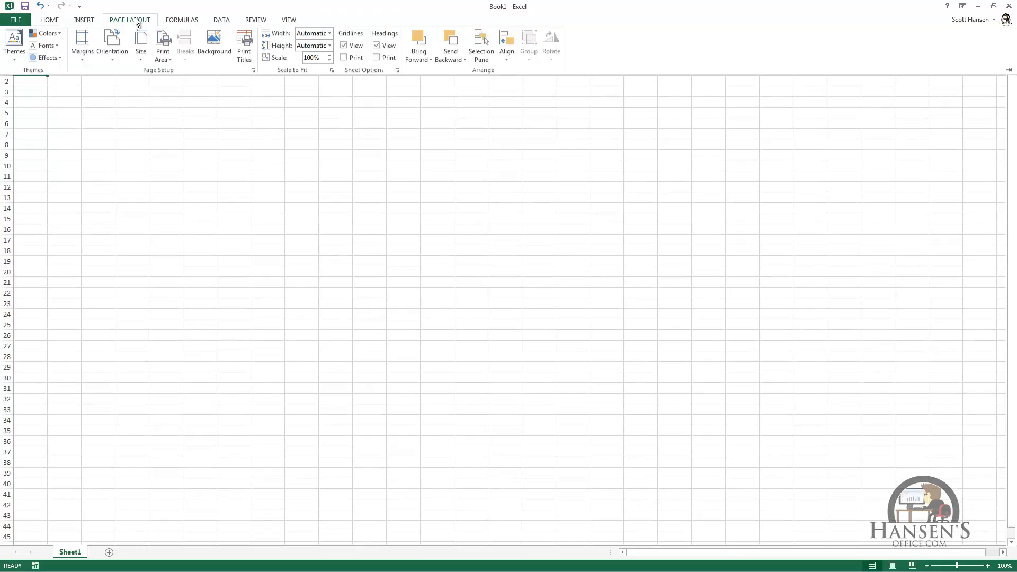
pyautogui.click(183, 19)
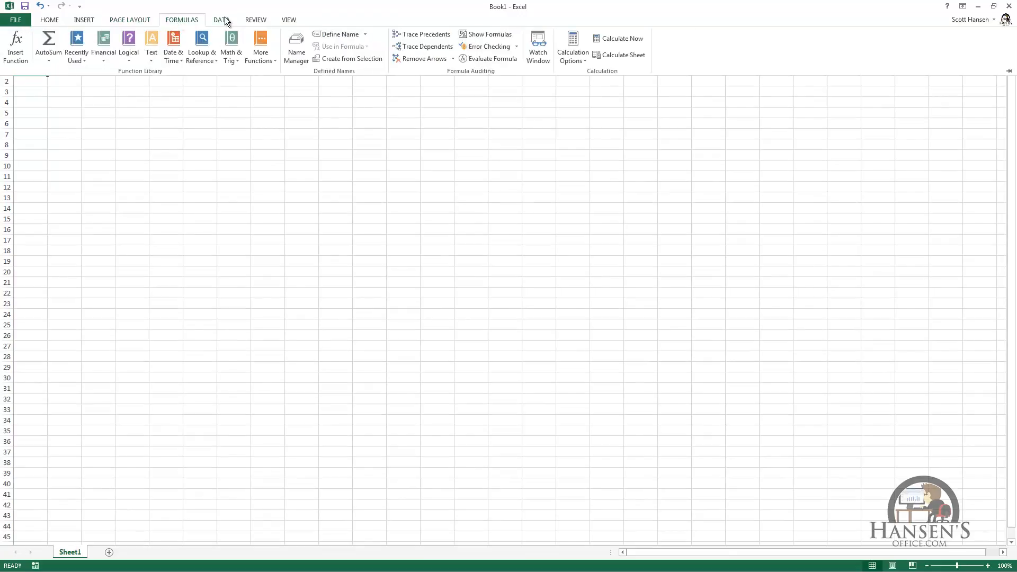
pyautogui.click(255, 19)
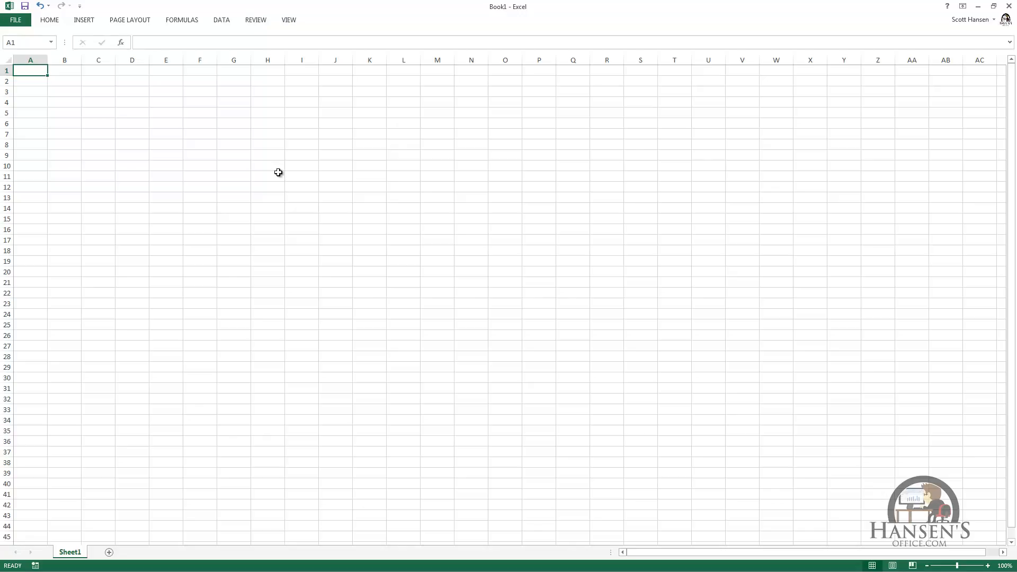
pyautogui.moveTo(229, 31)
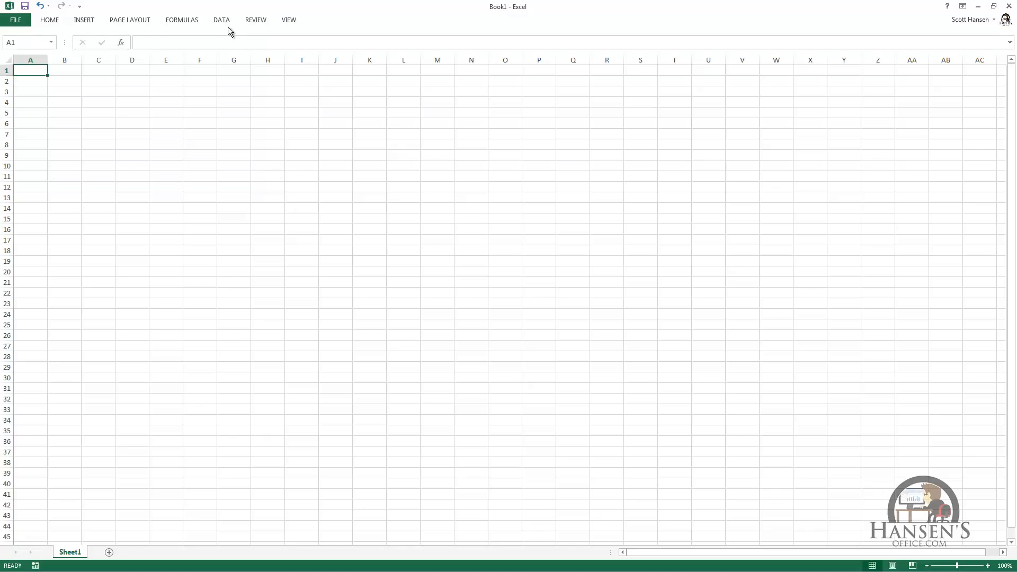
pyautogui.click(222, 20)
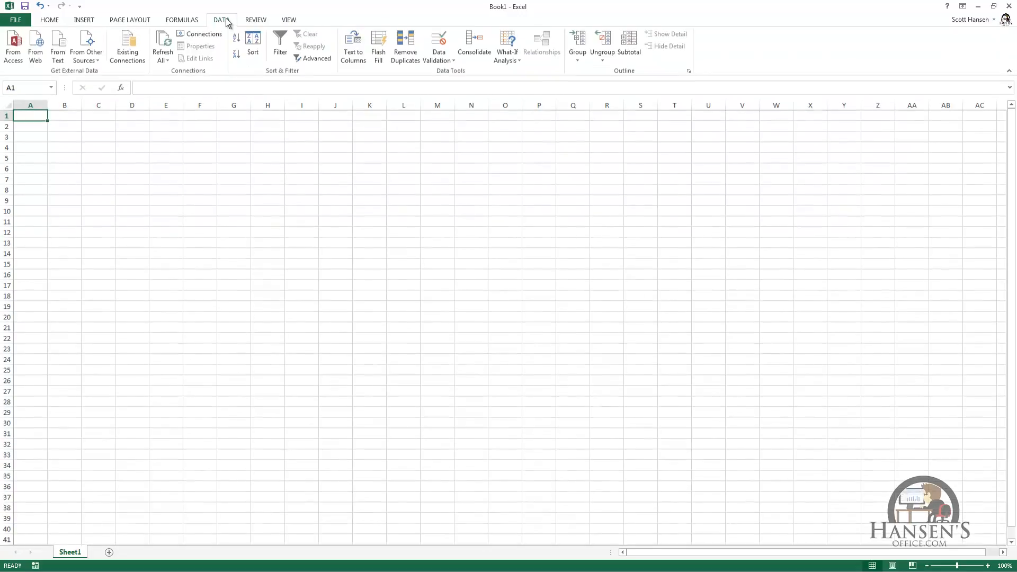
pyautogui.click(233, 191)
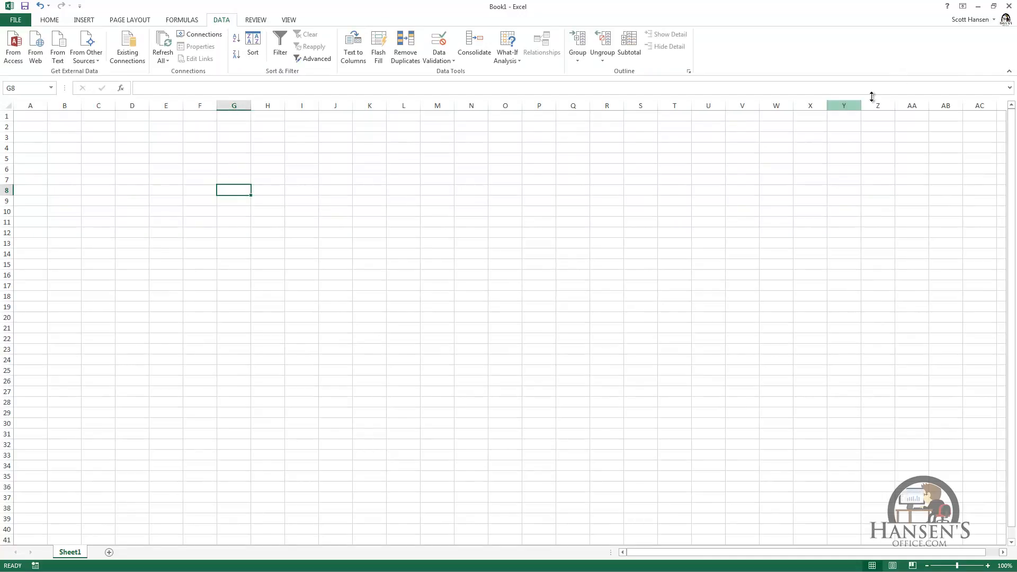
# - Set Ribbon Display Options to Auto-hide, reveal it from the top edge, then restore Show Tabs and Commands
pyautogui.click(962, 5)
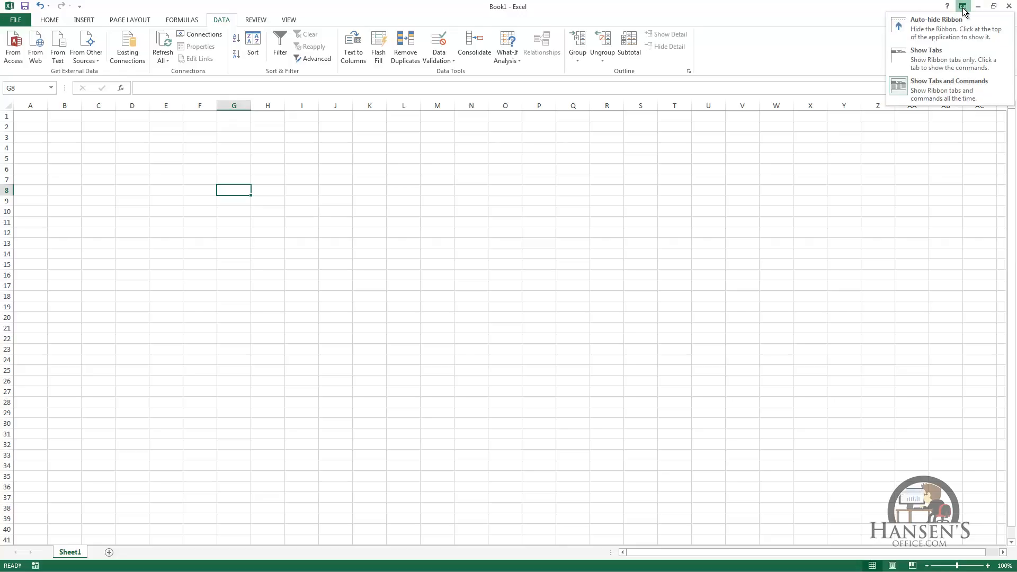
pyautogui.click(925, 19)
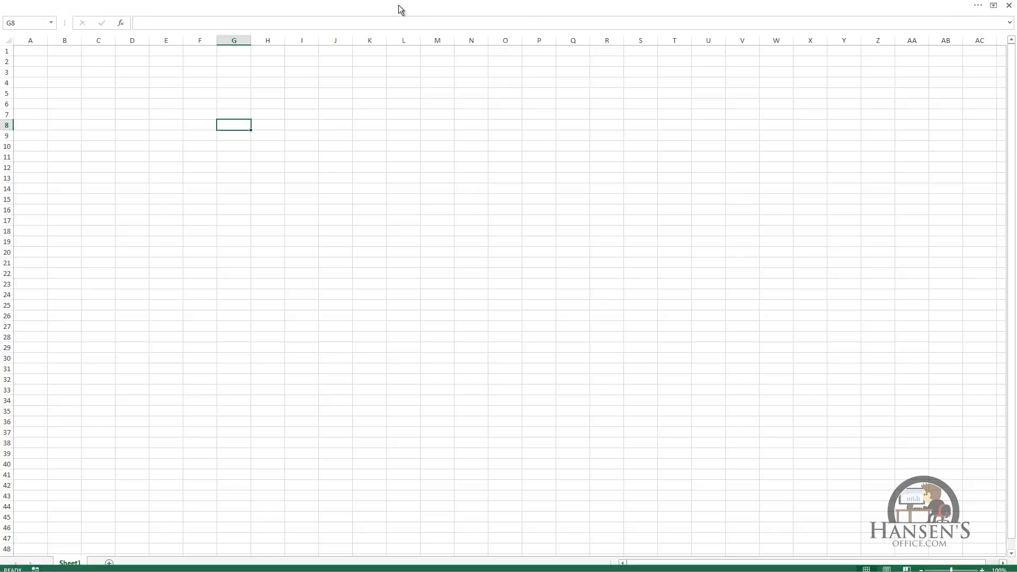
pyautogui.click(222, 21)
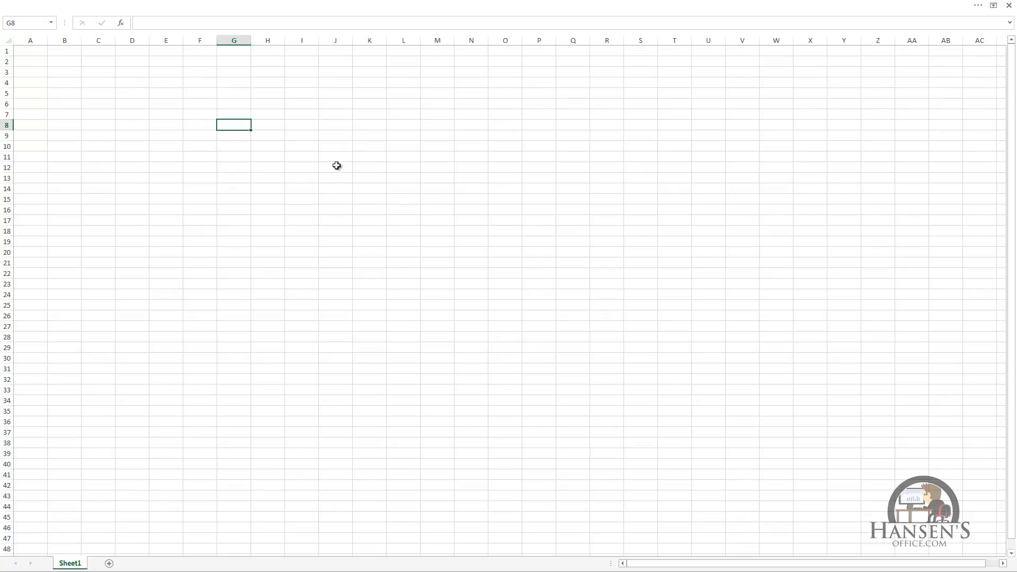
pyautogui.moveTo(379, 162)
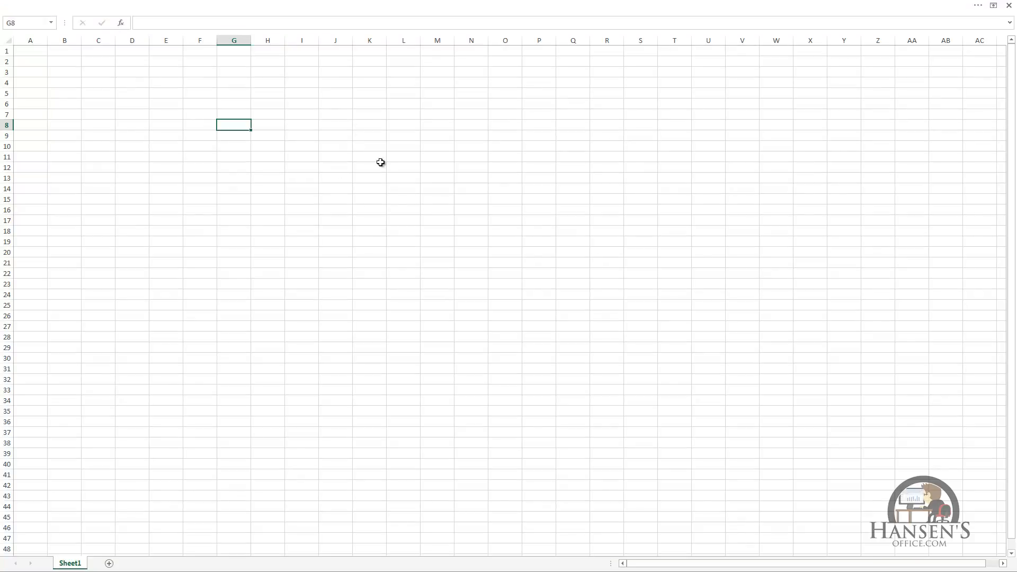
pyautogui.click(222, 21)
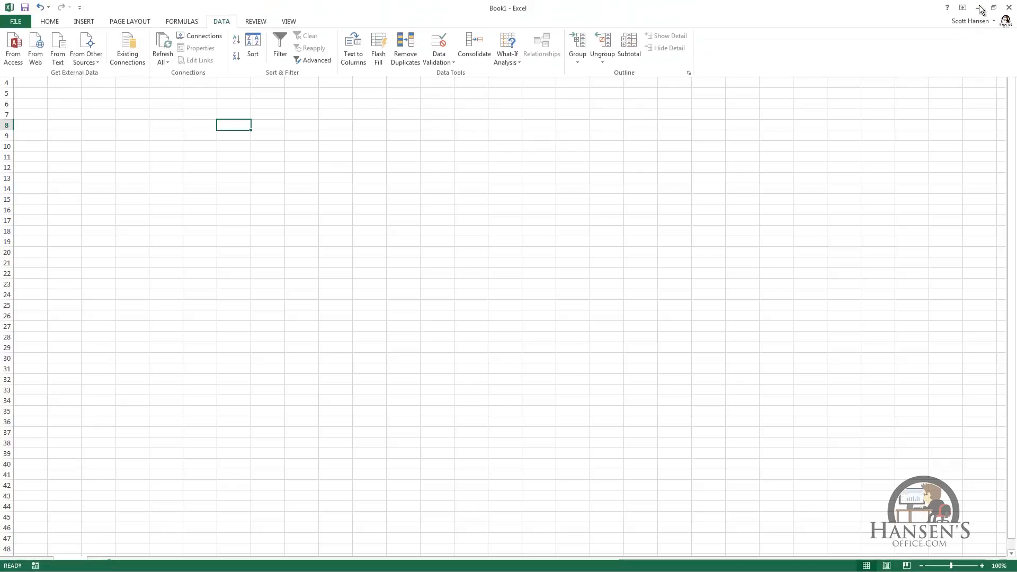
pyautogui.click(962, 9)
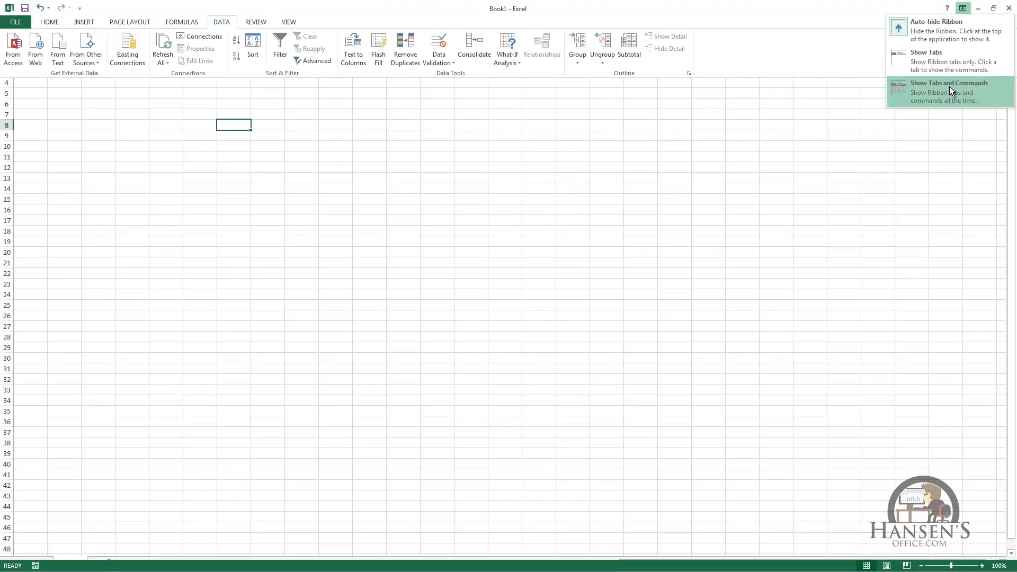
pyautogui.click(949, 90)
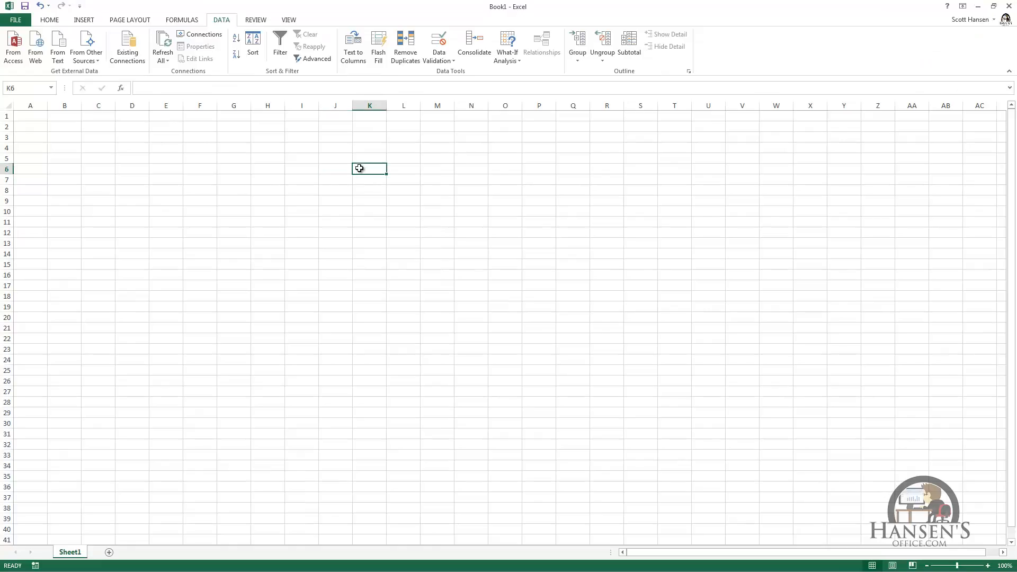